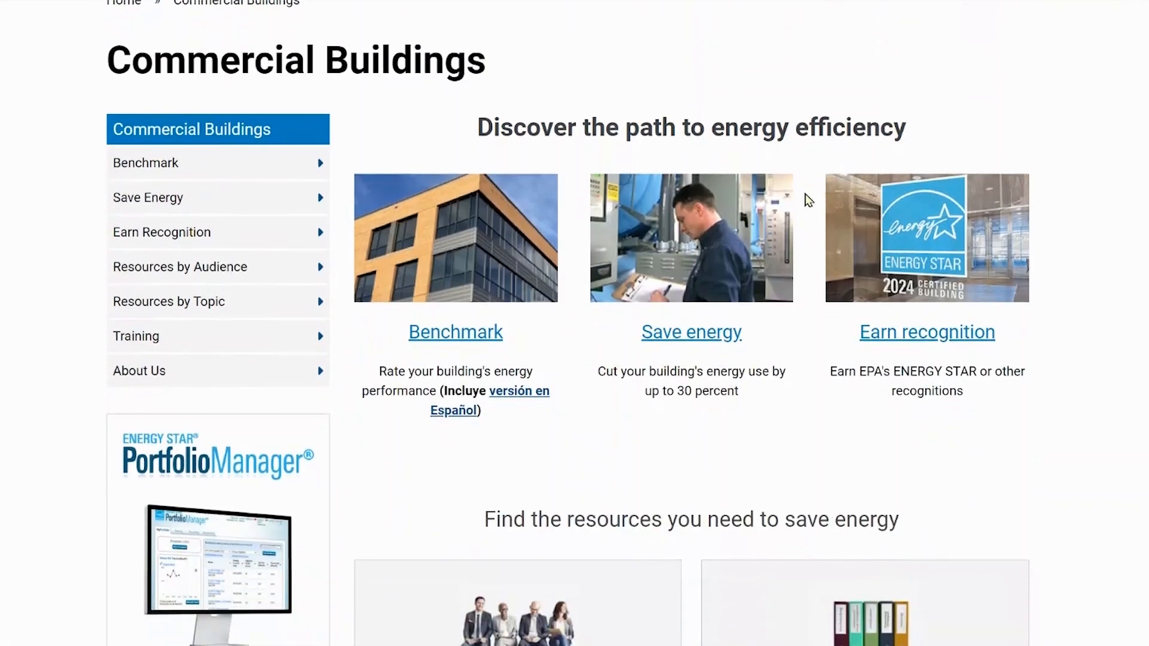
Log in to Portfolio Manager to reach the 37-property dashboard.
scroll(down, 3)
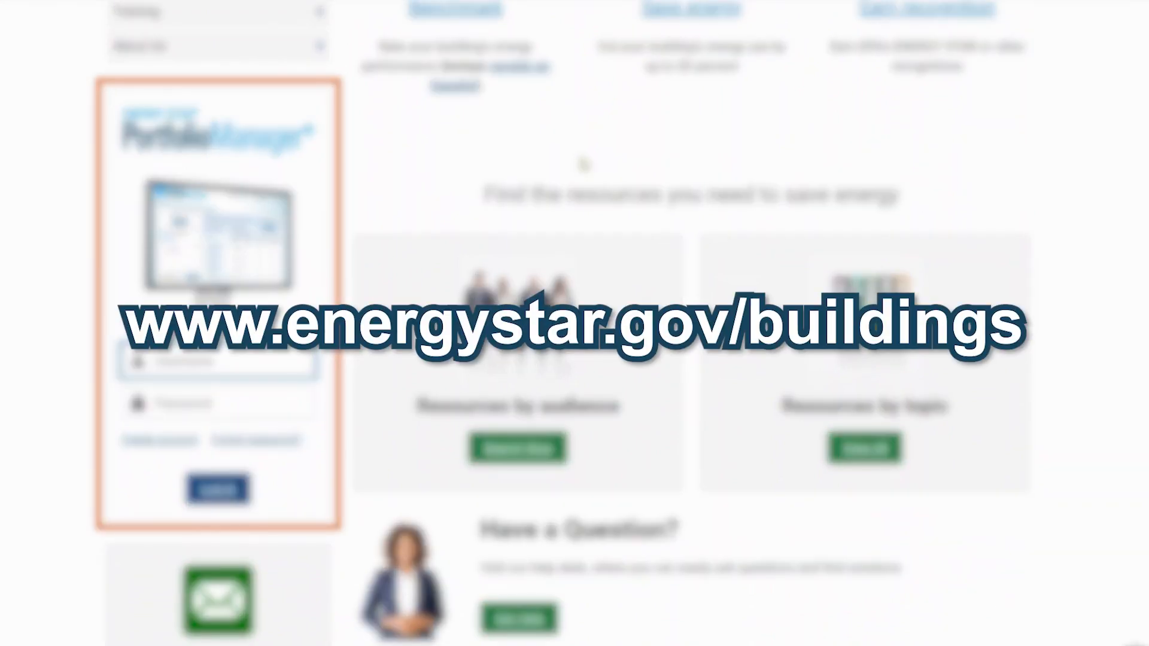
click(215, 488)
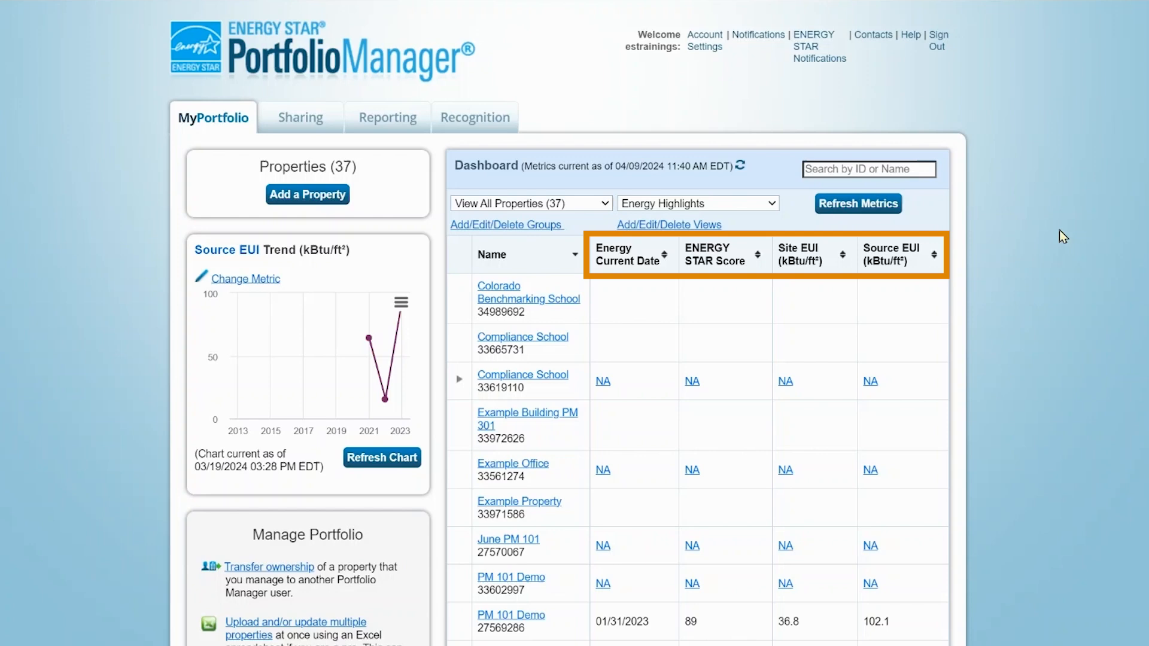
Locate Sample Supermarket in the property list and go into its property page.
scroll(down, 3)
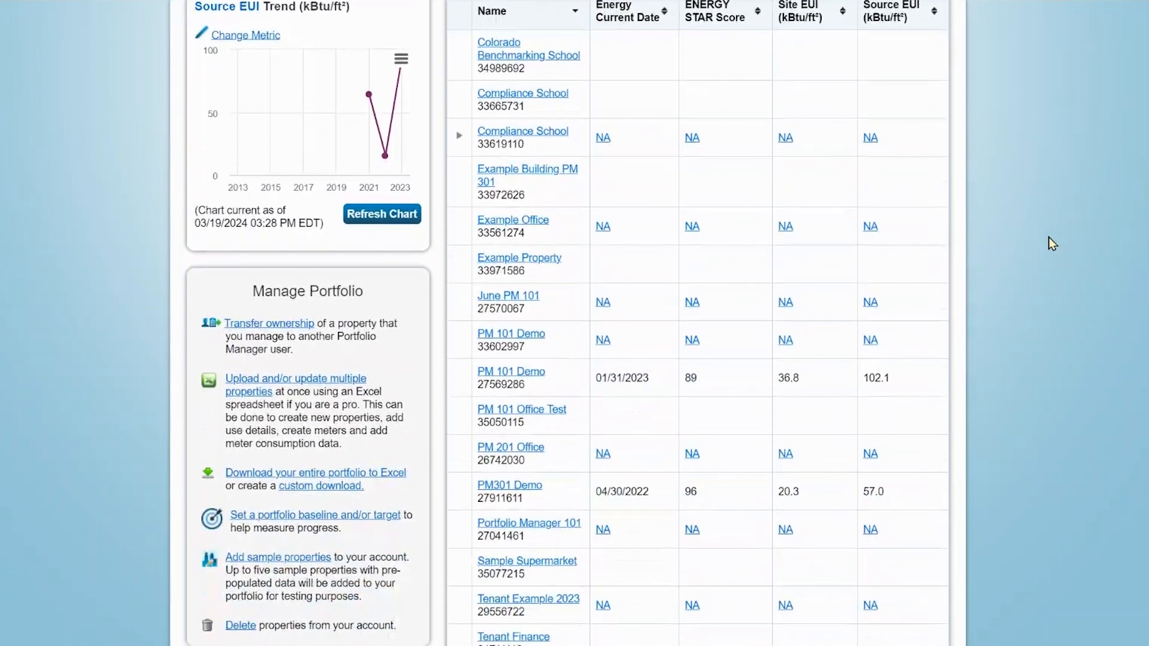
scroll(down, 3)
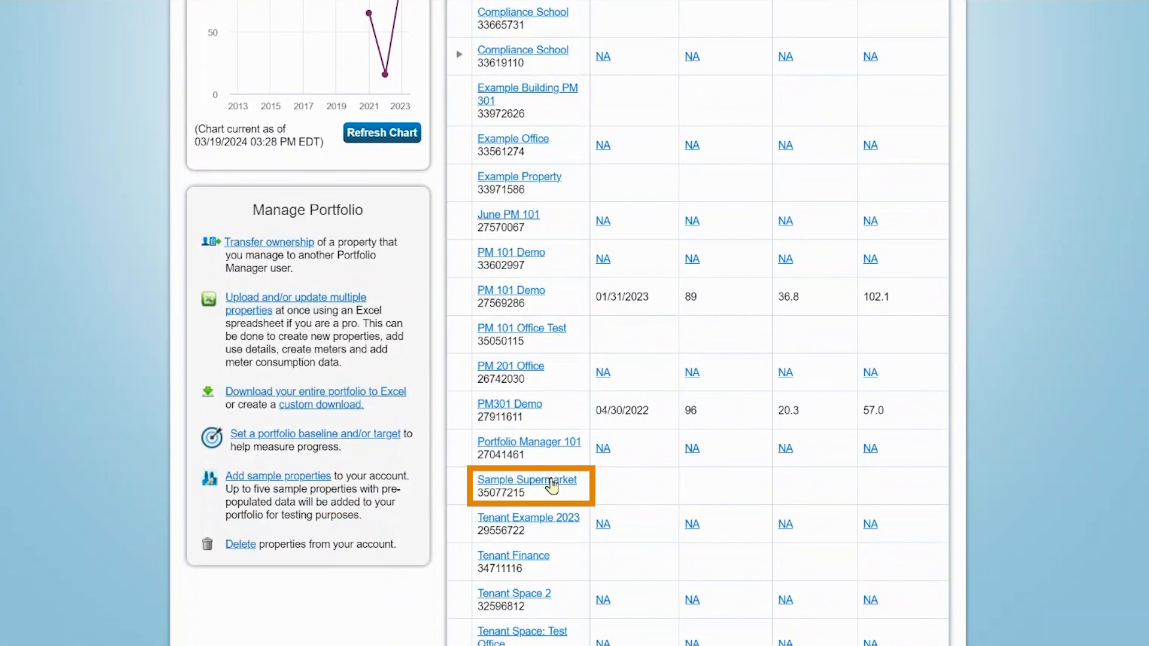
click(528, 480)
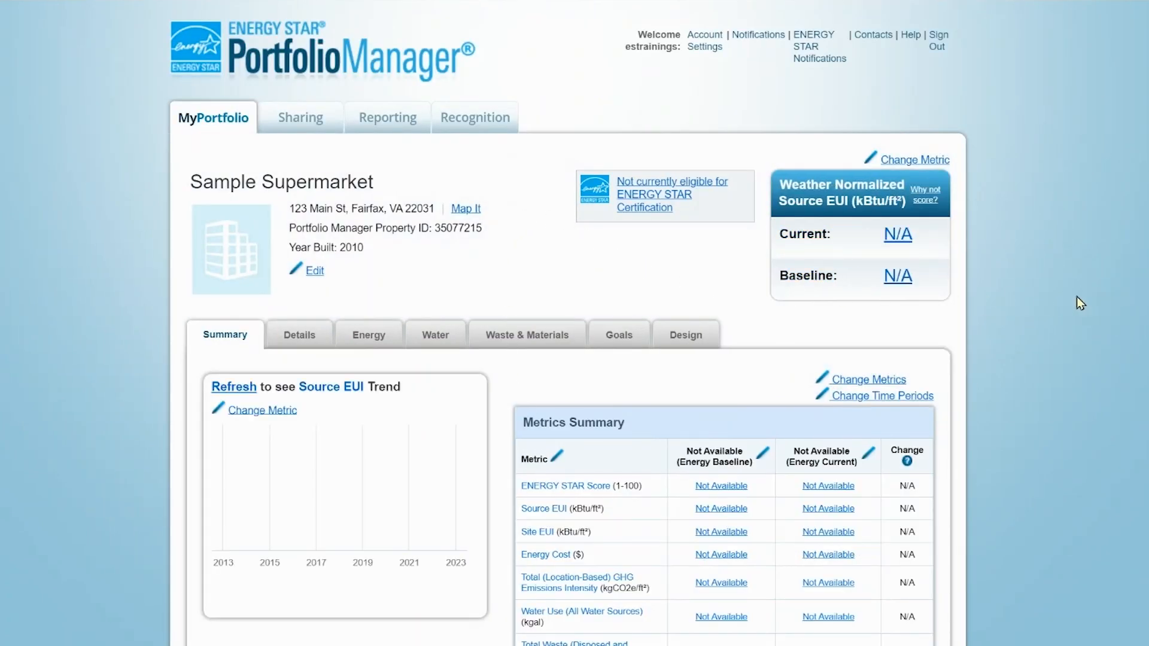
Review the supermarket's Energy, Water and Waste & Materials sections, each with zero meters.
click(368, 335)
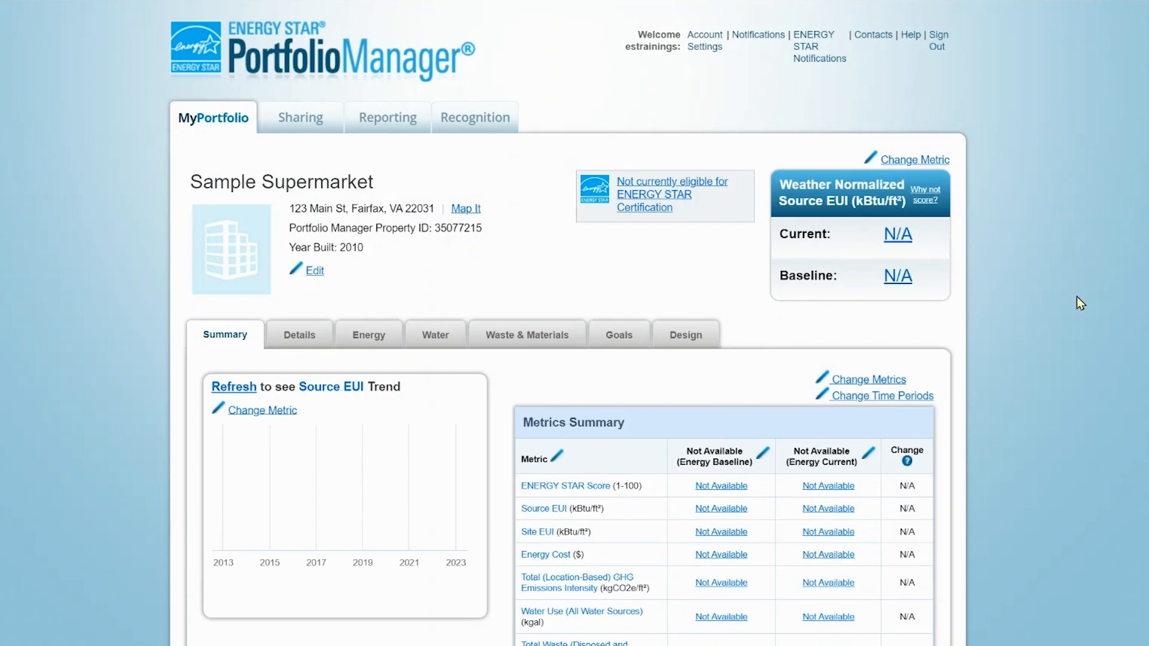
click(368, 335)
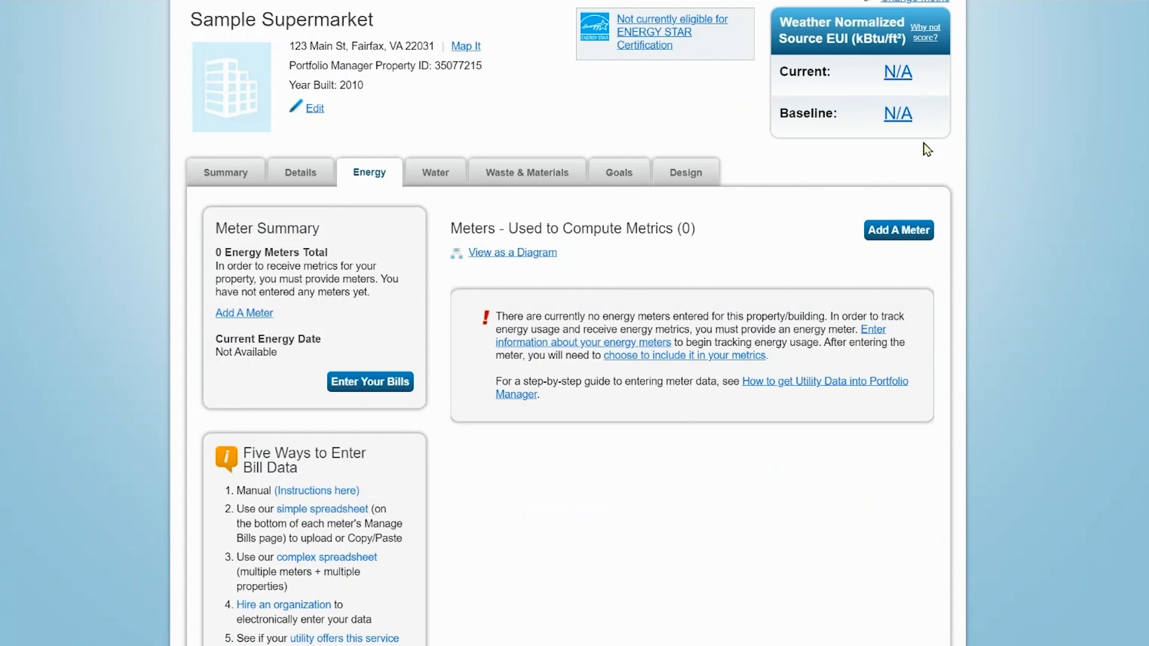
click(435, 173)
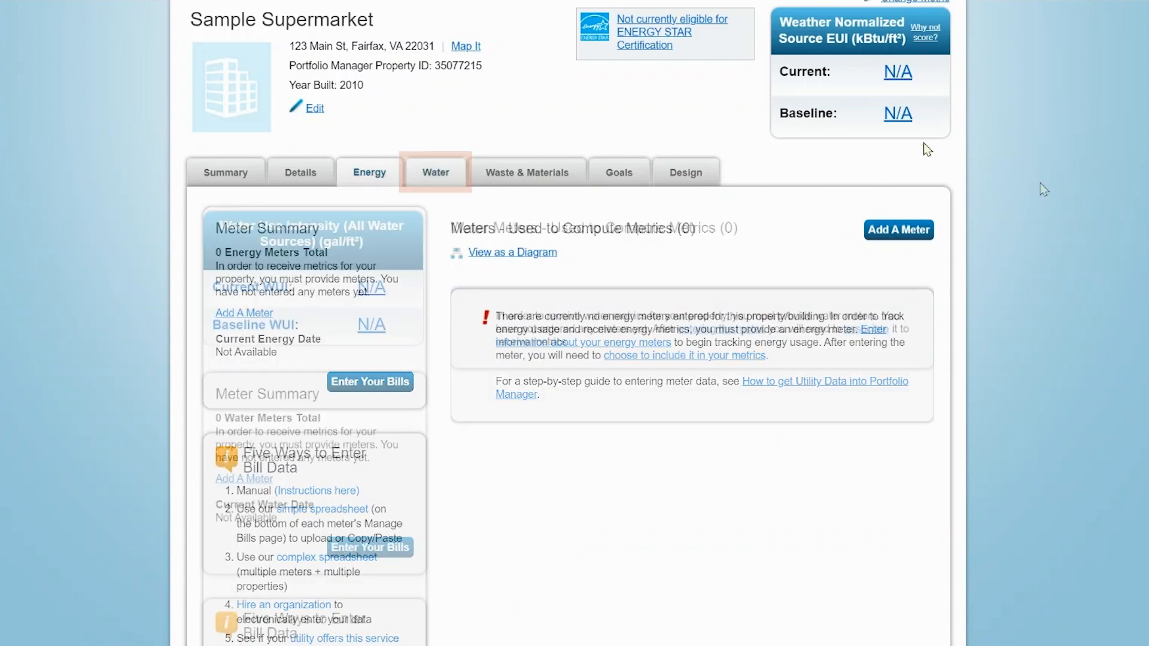
click(436, 172)
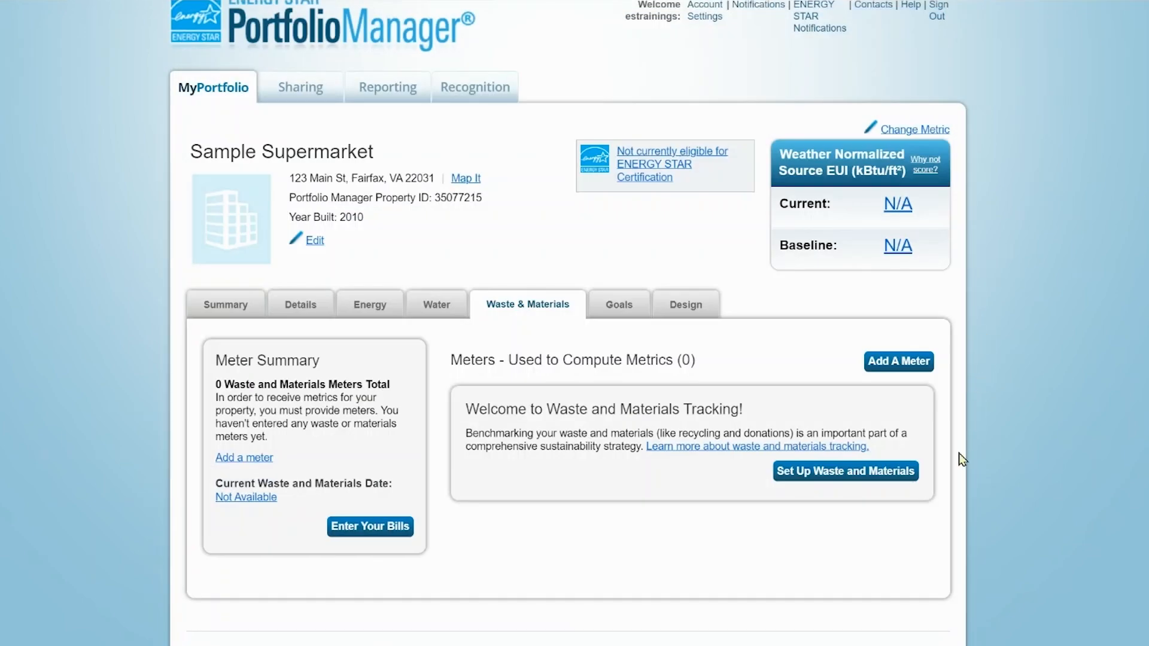
Start a waste meter setup choosing Building Materials – Carpet/Carpet Padding as the tracked material.
click(846, 471)
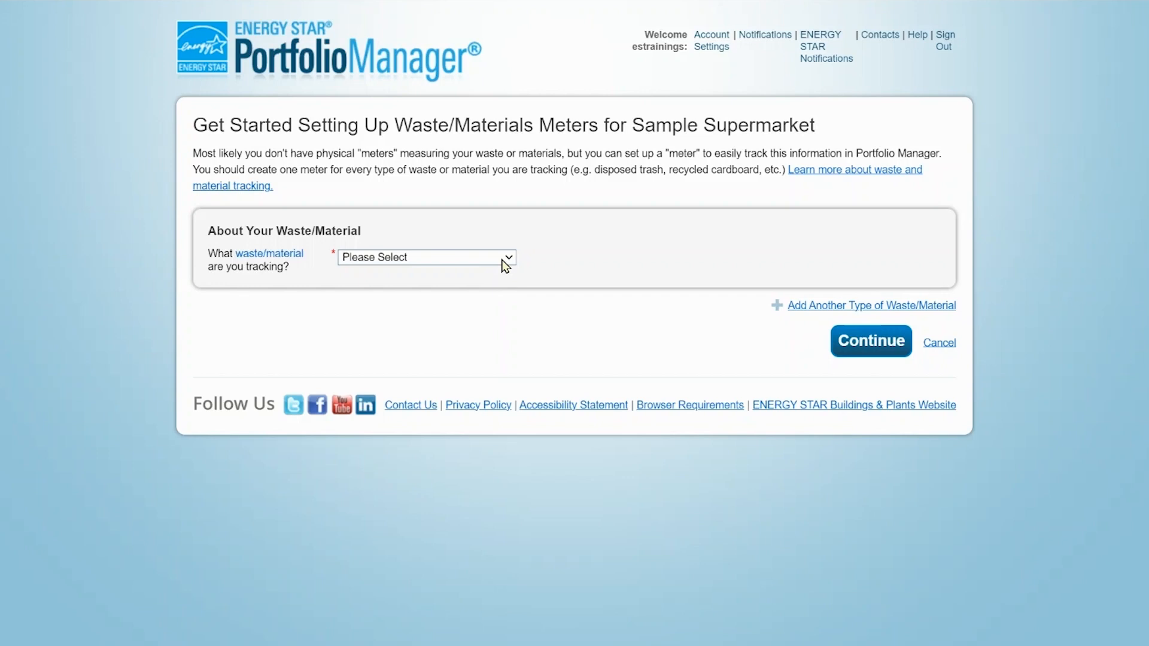
click(426, 257)
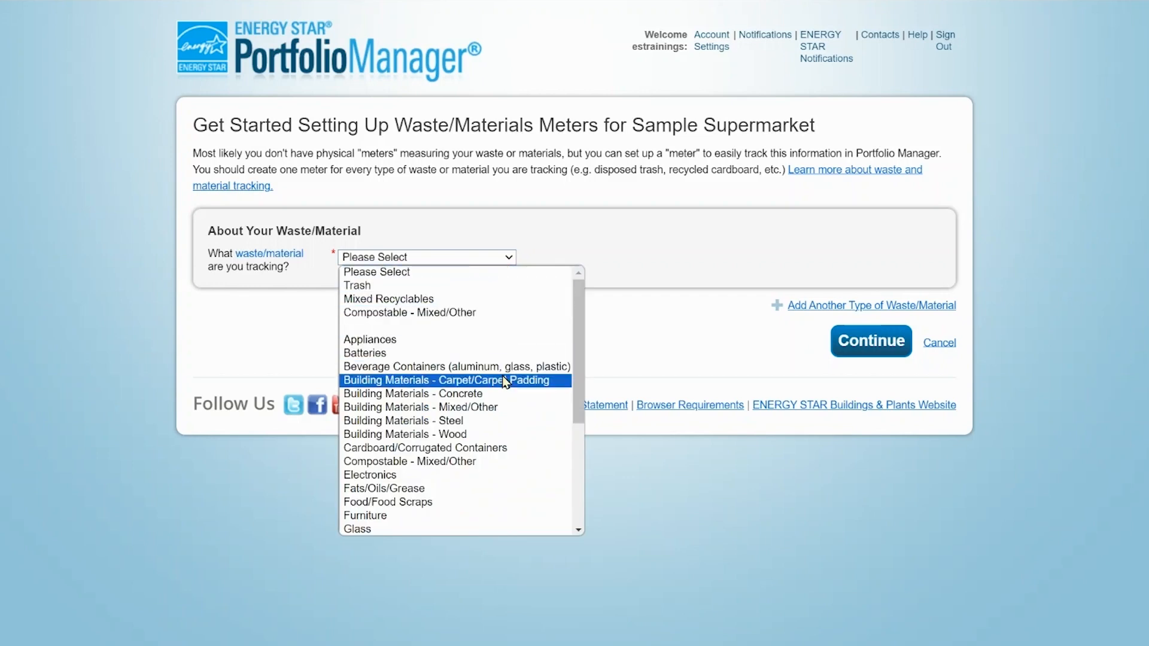
click(445, 380)
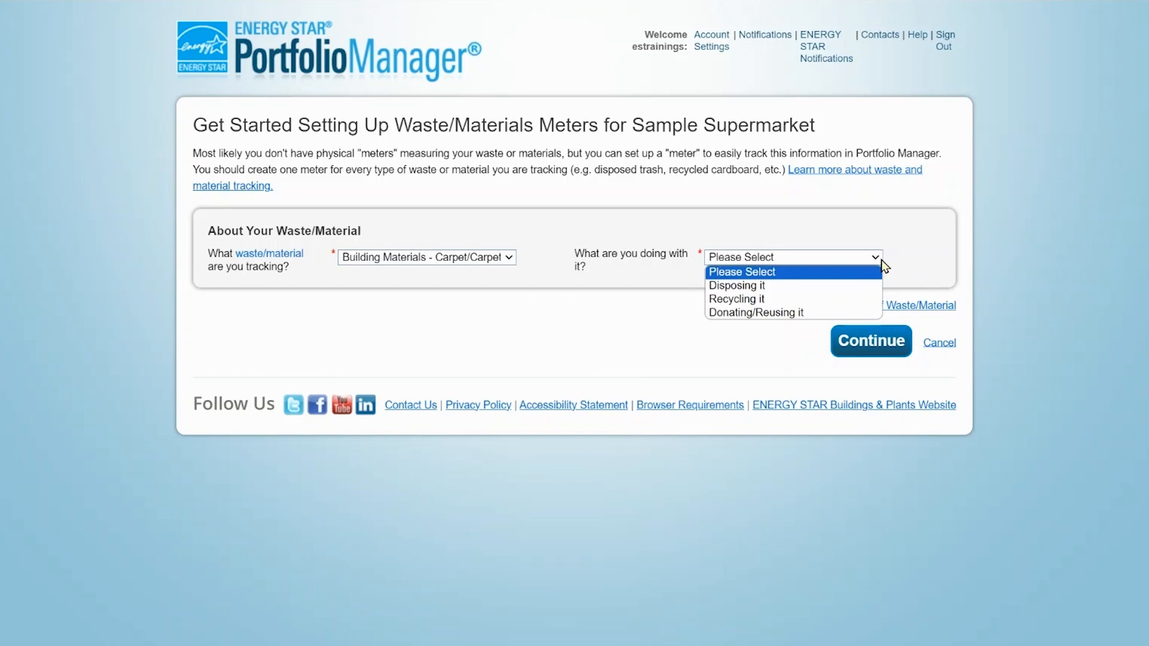
mouse_move(881, 272)
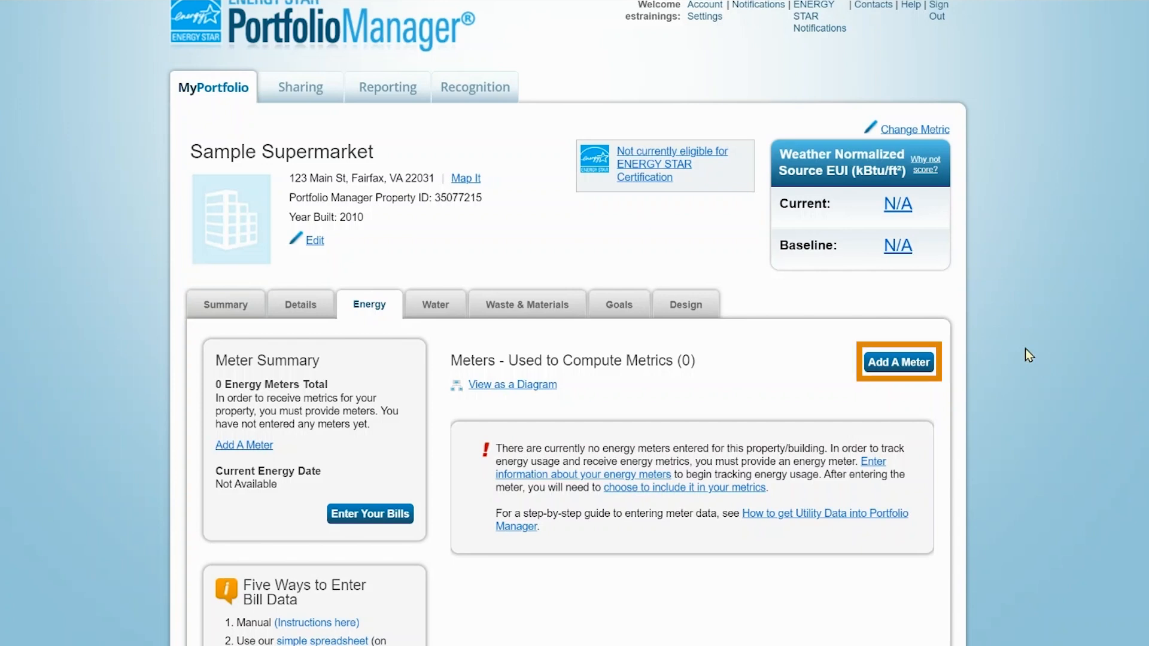
mouse_move(916, 366)
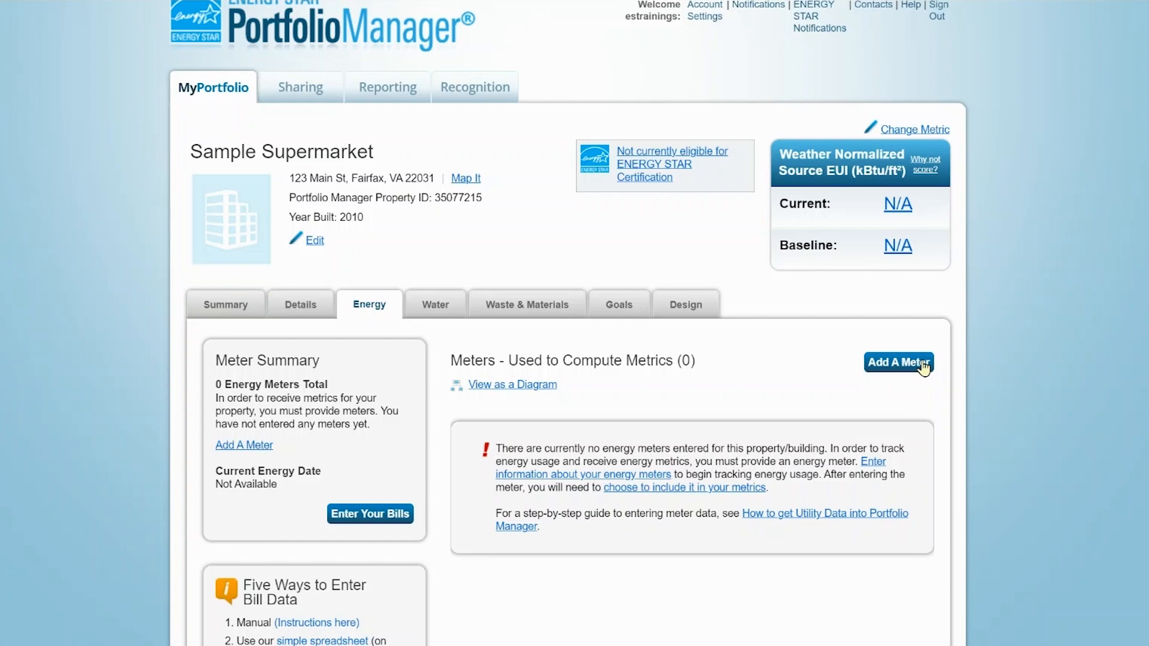
Begin adding one grid electricity, one natural gas and one diesel meter to the supermarket.
click(899, 363)
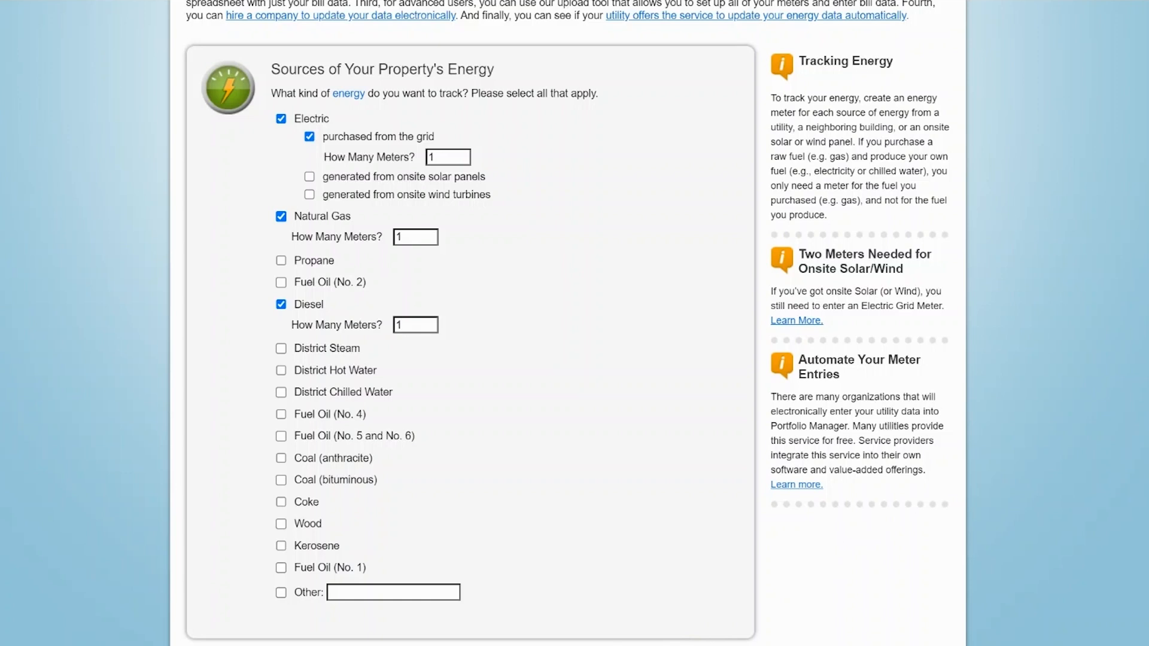
click(448, 157)
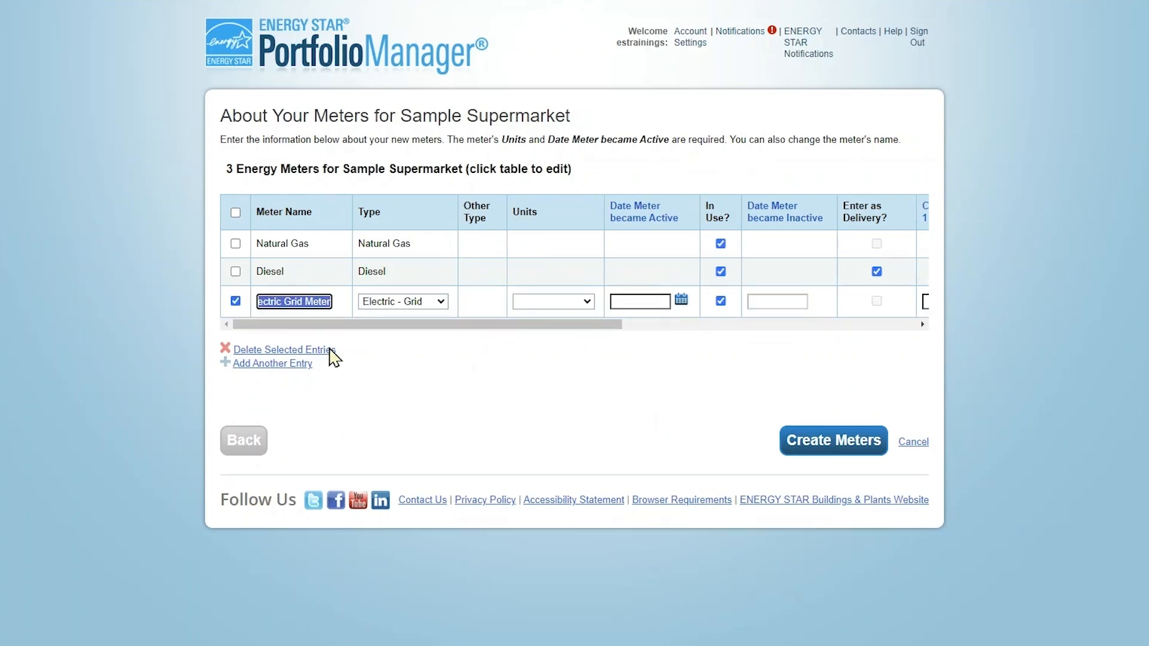
Name the meter Supermarket Master Electric Meter, choose its units and set active date 01/01/2023.
text(Super)
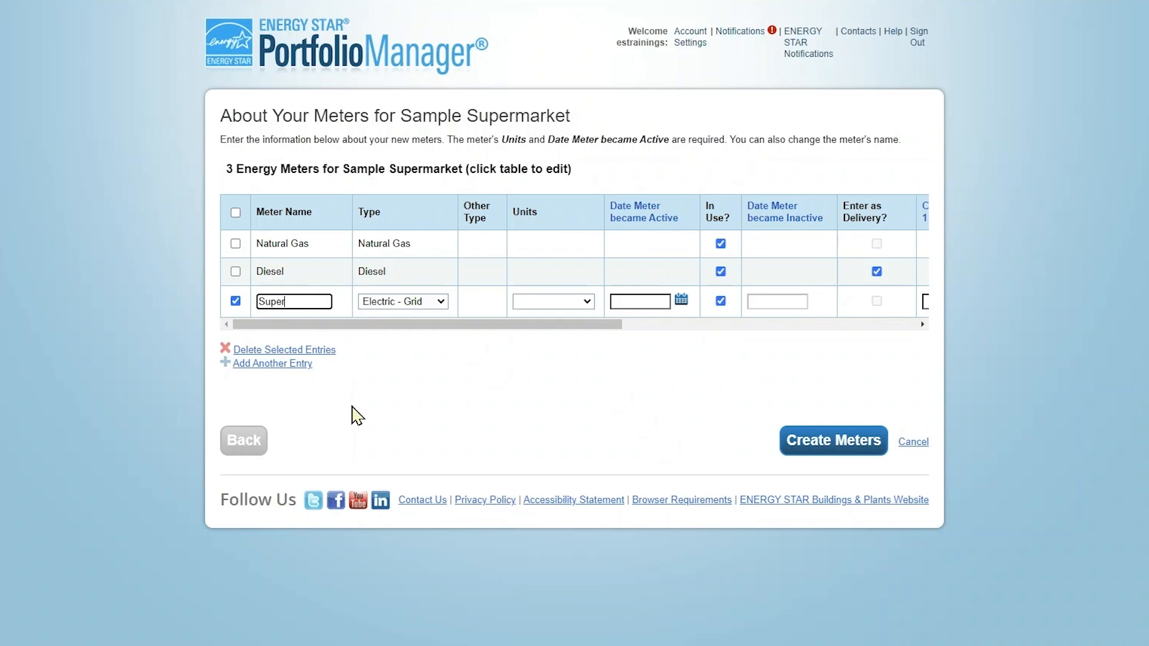
text(Electric Meter)
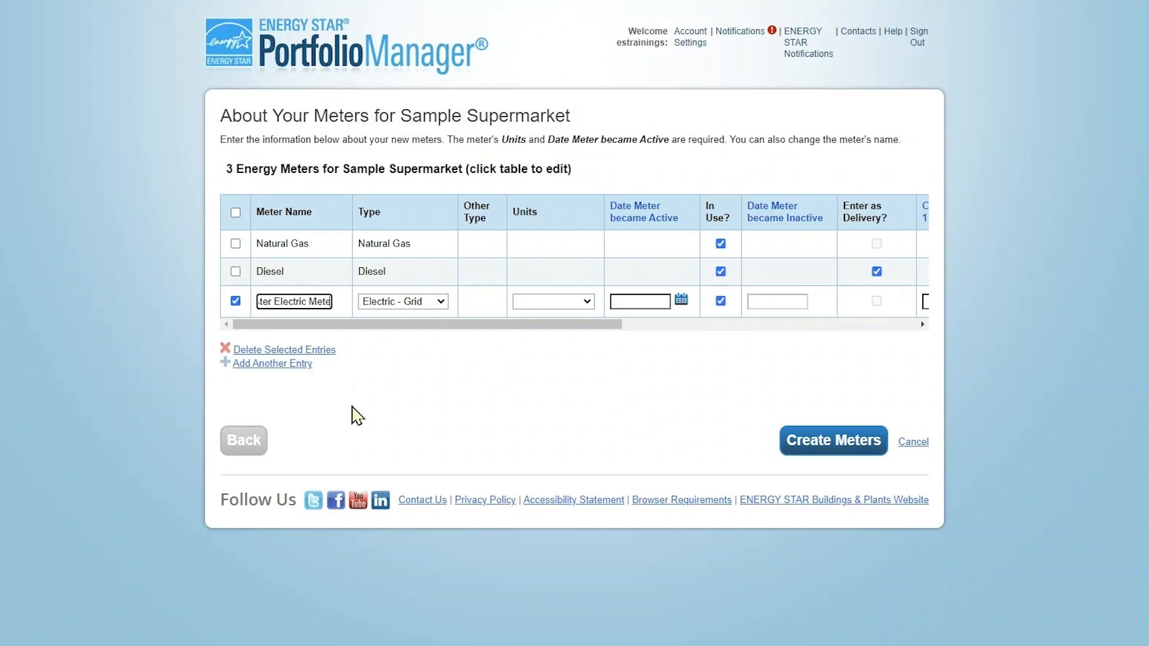
click(553, 301)
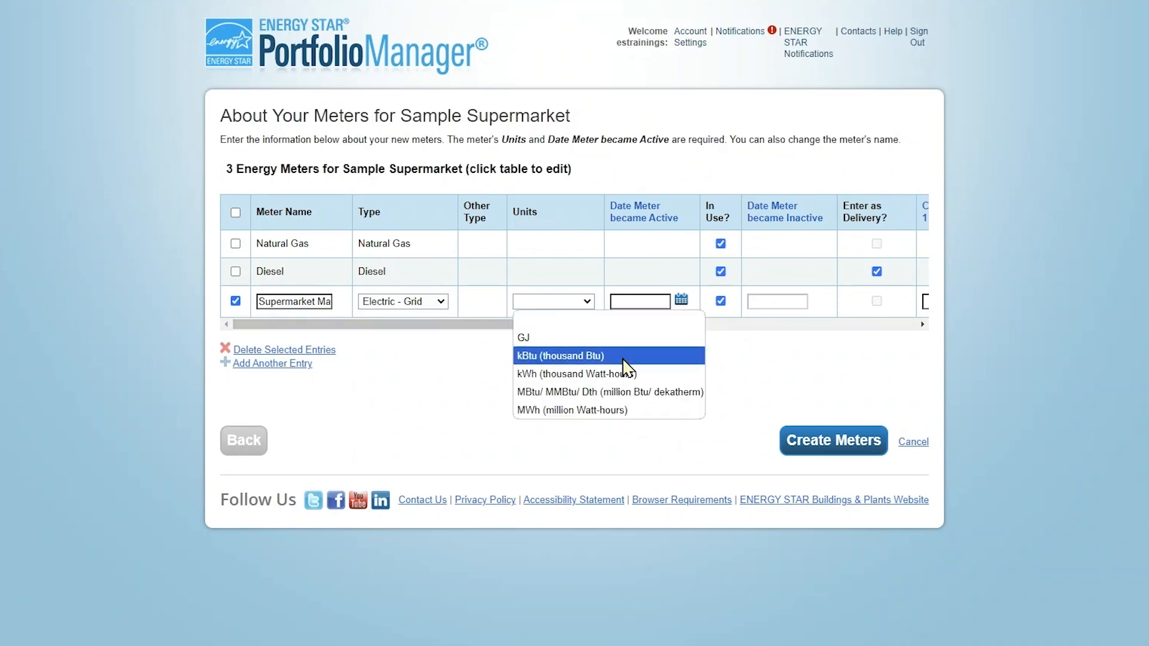
click(573, 373)
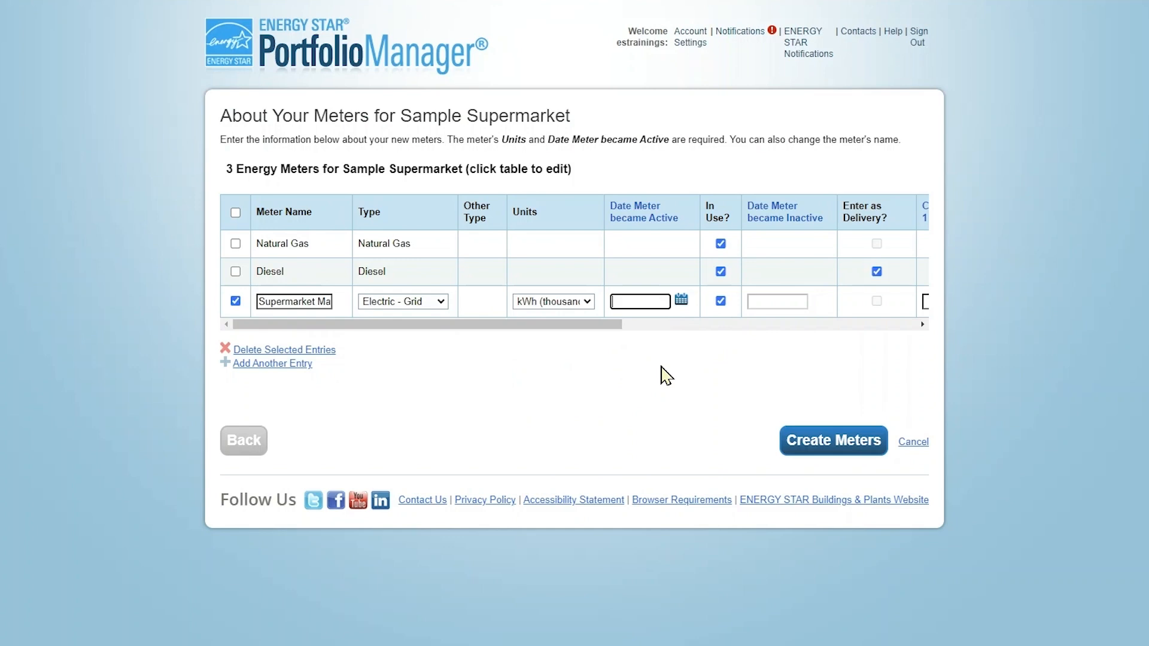
text(01/01/2023)
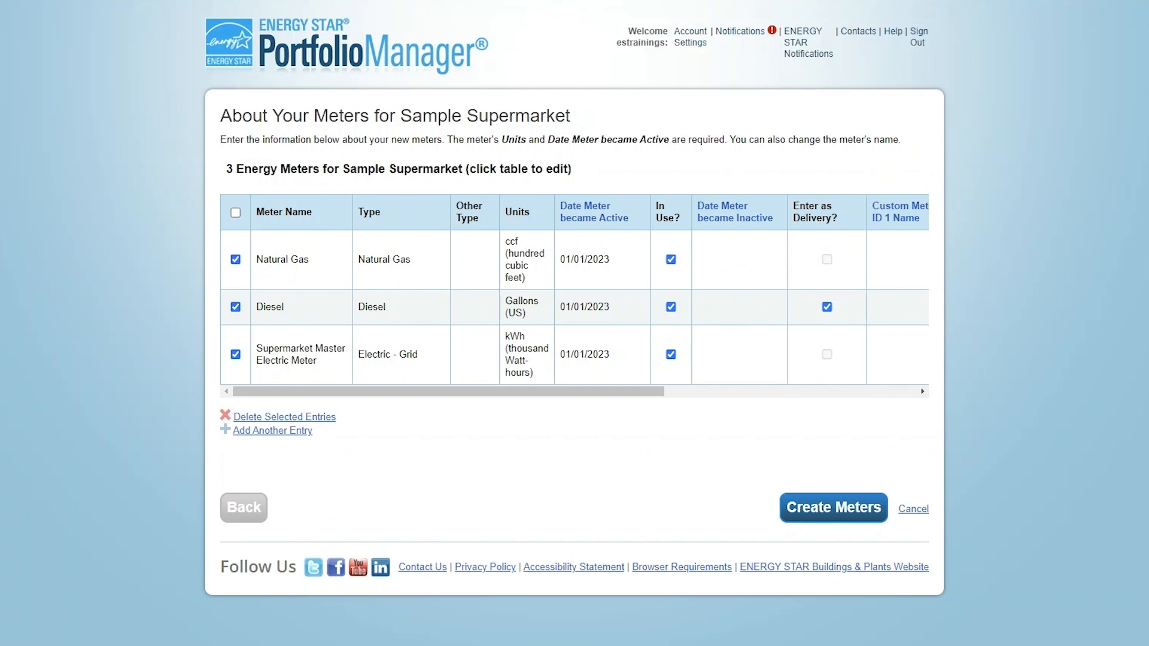
click(825, 306)
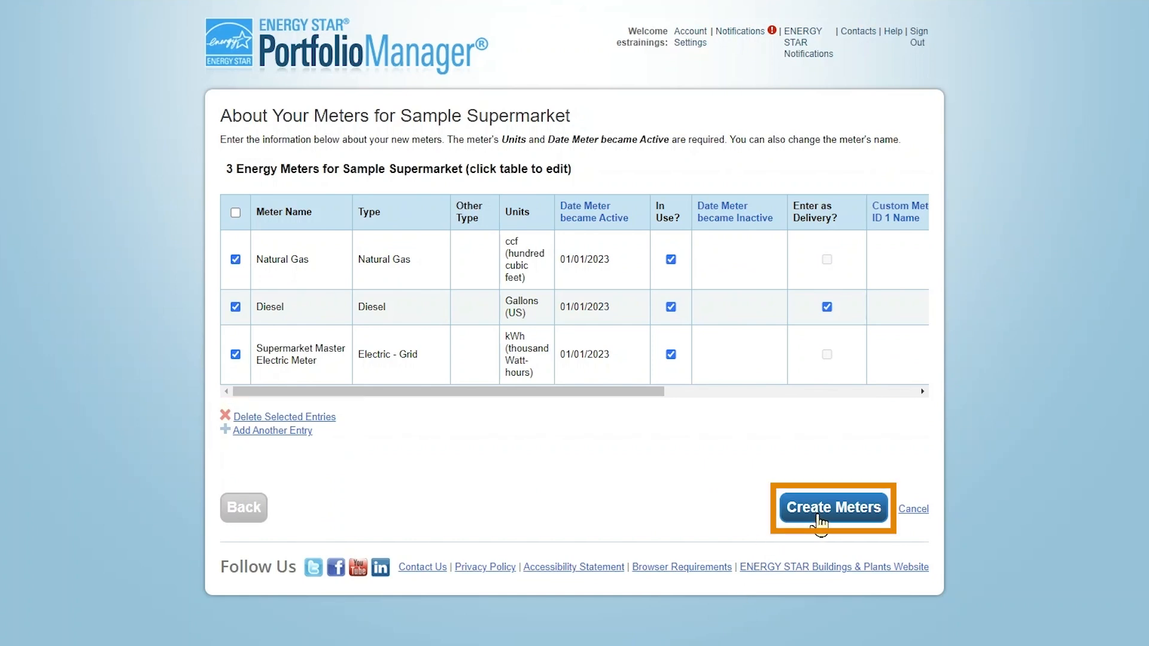
Create the meters and enter an estimated electric bill ending 01/31/2023 for 200,879 kWh.
click(833, 507)
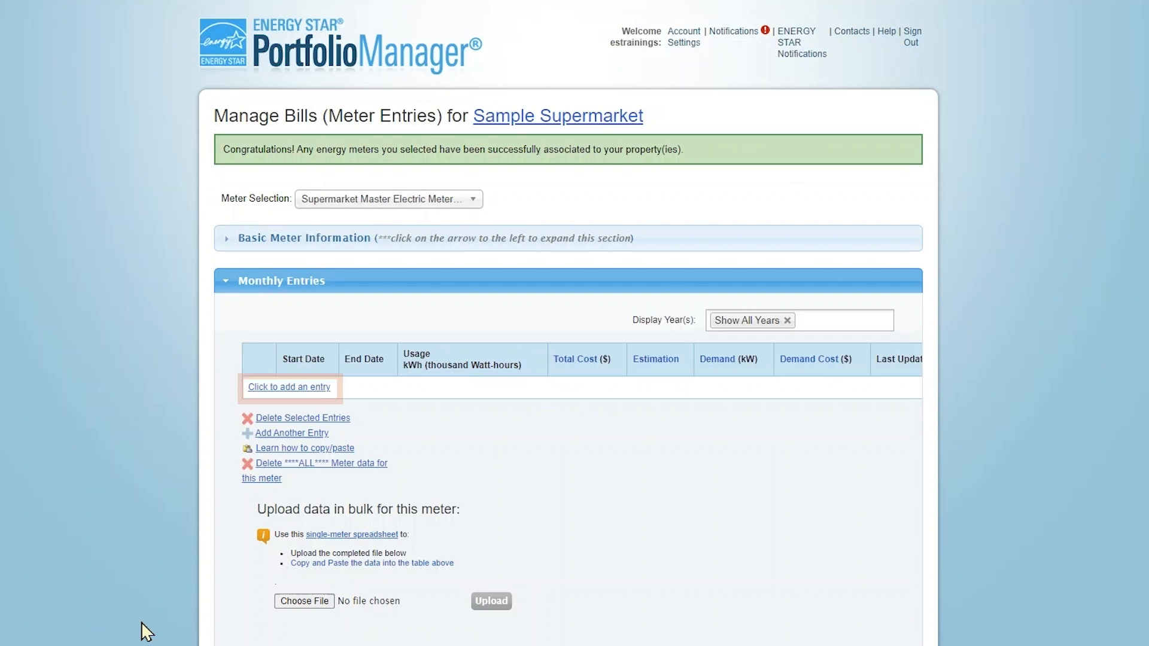
mouse_move(316, 395)
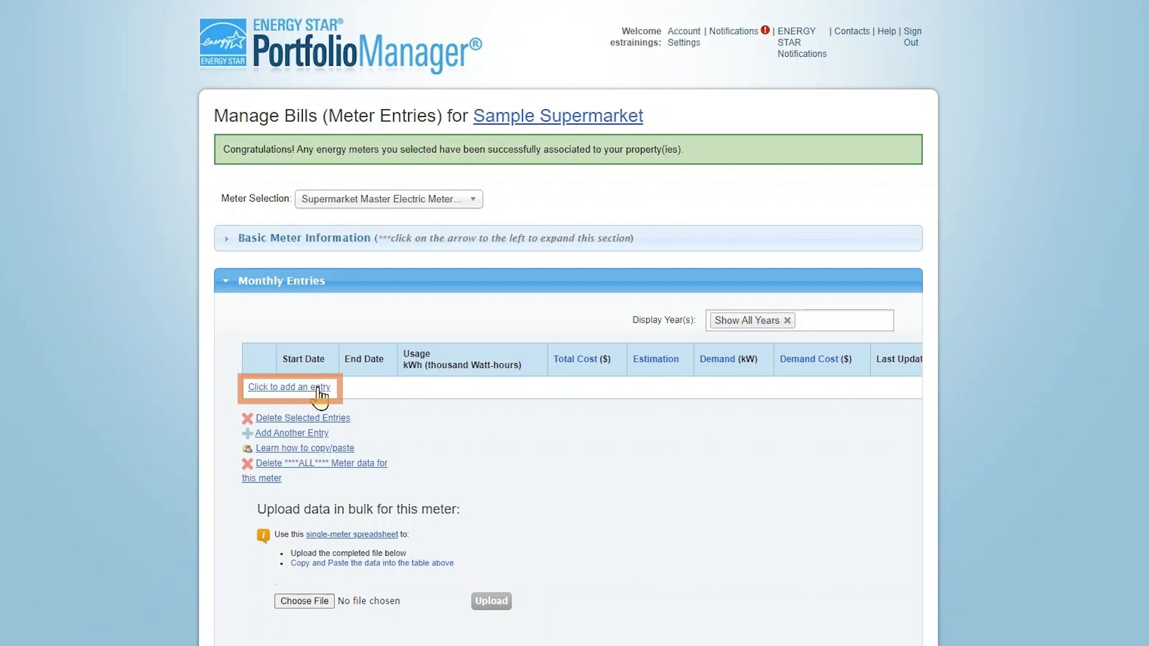
click(288, 388)
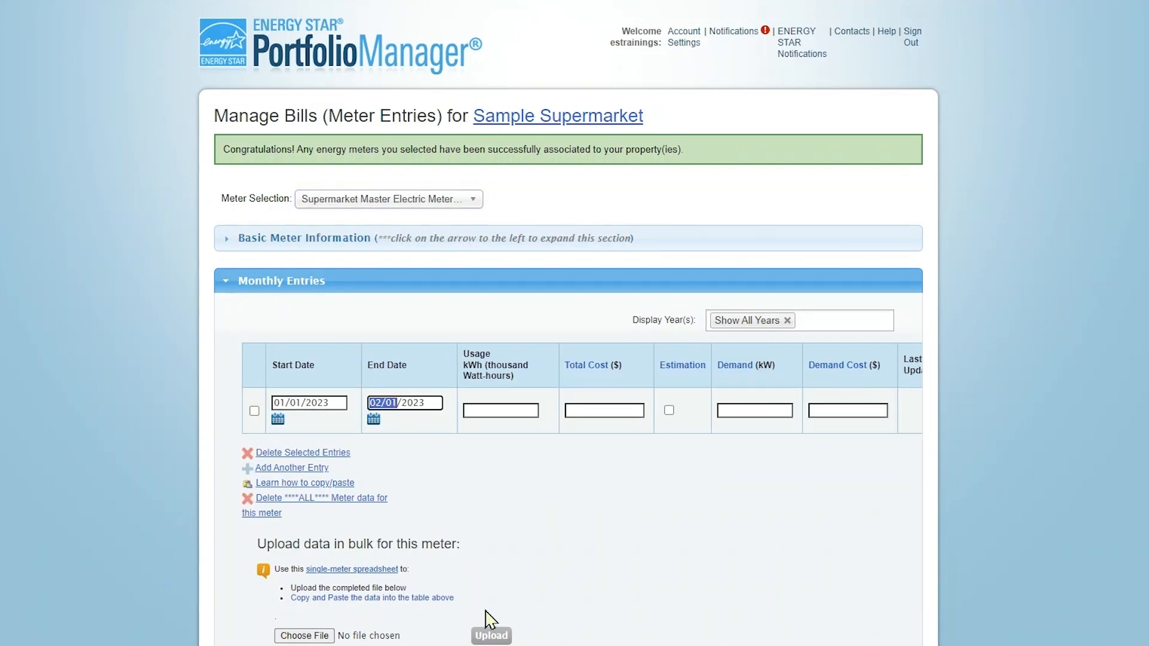
text(01/31/2023)
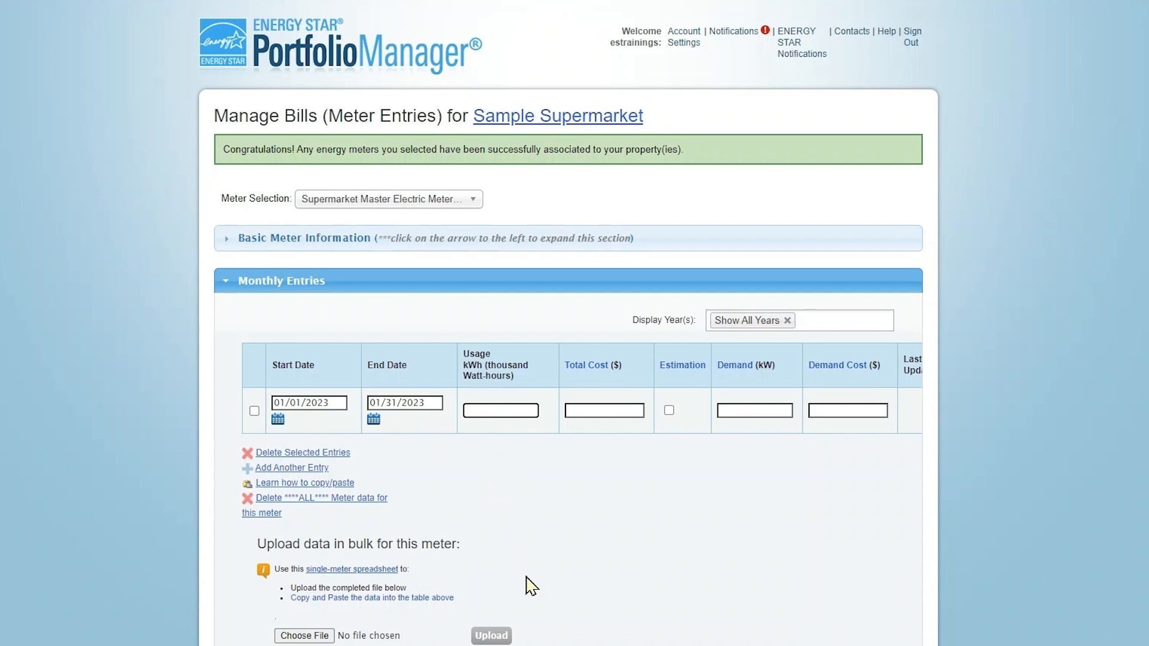
text(200879)
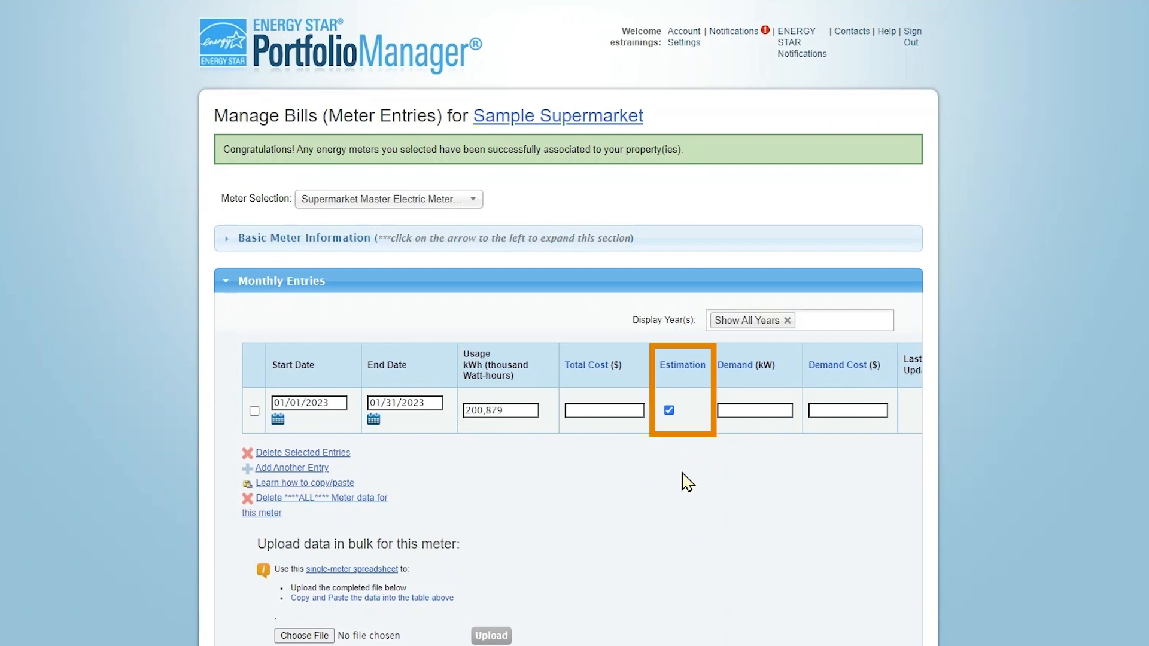
mouse_move(685, 474)
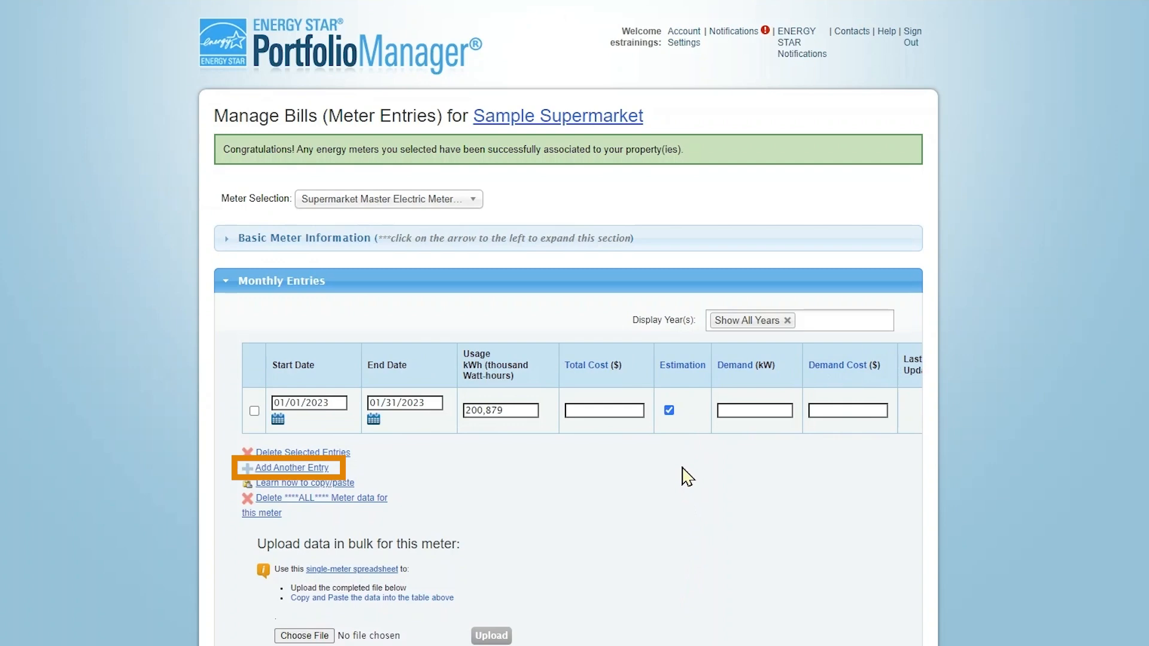
Add rows for the remaining 2023 monthly bills so the energy chart and score of 40 populate.
click(290, 466)
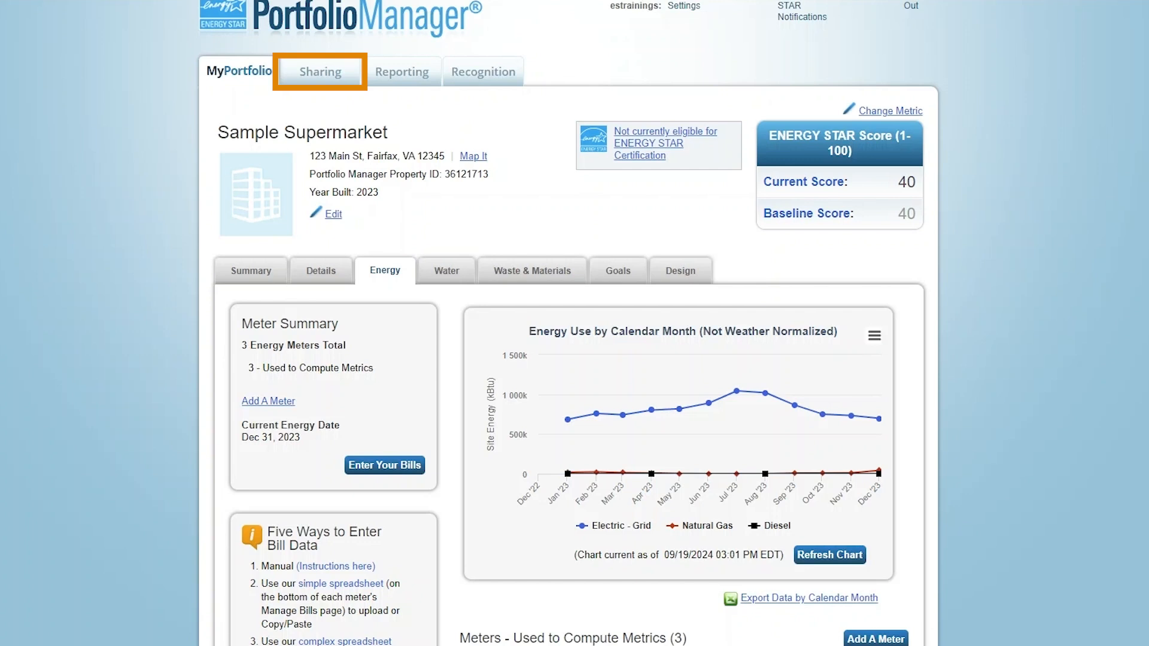
Save the uploaded natural gas bills, reaching the select-meters-for-metrics page.
click(384, 465)
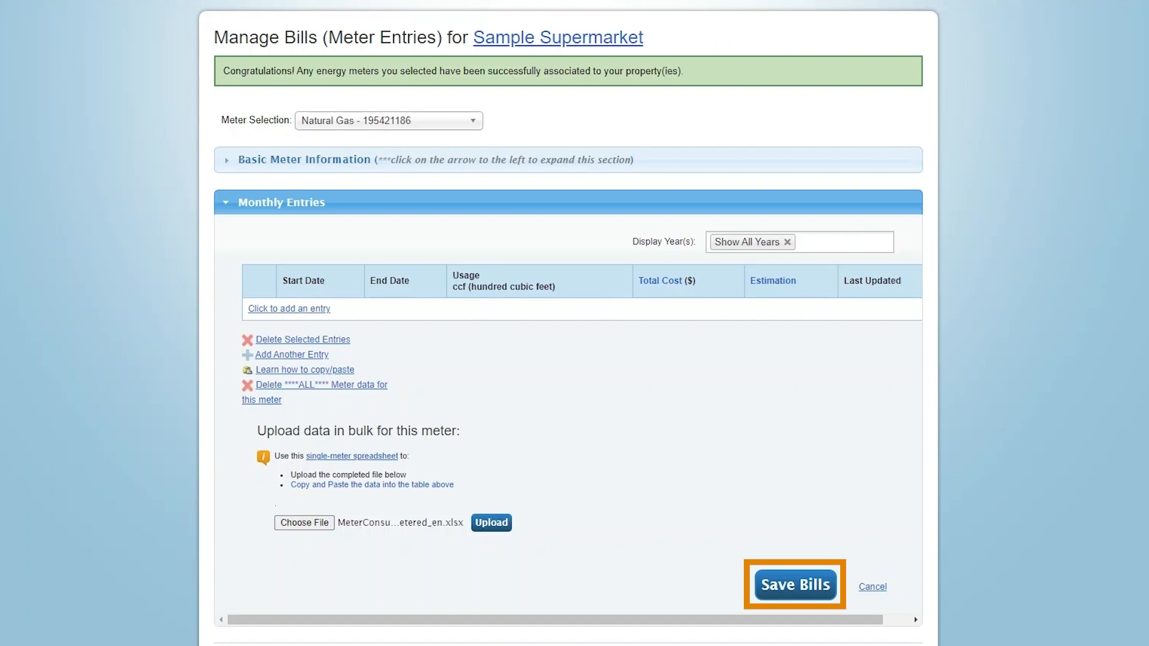
click(793, 585)
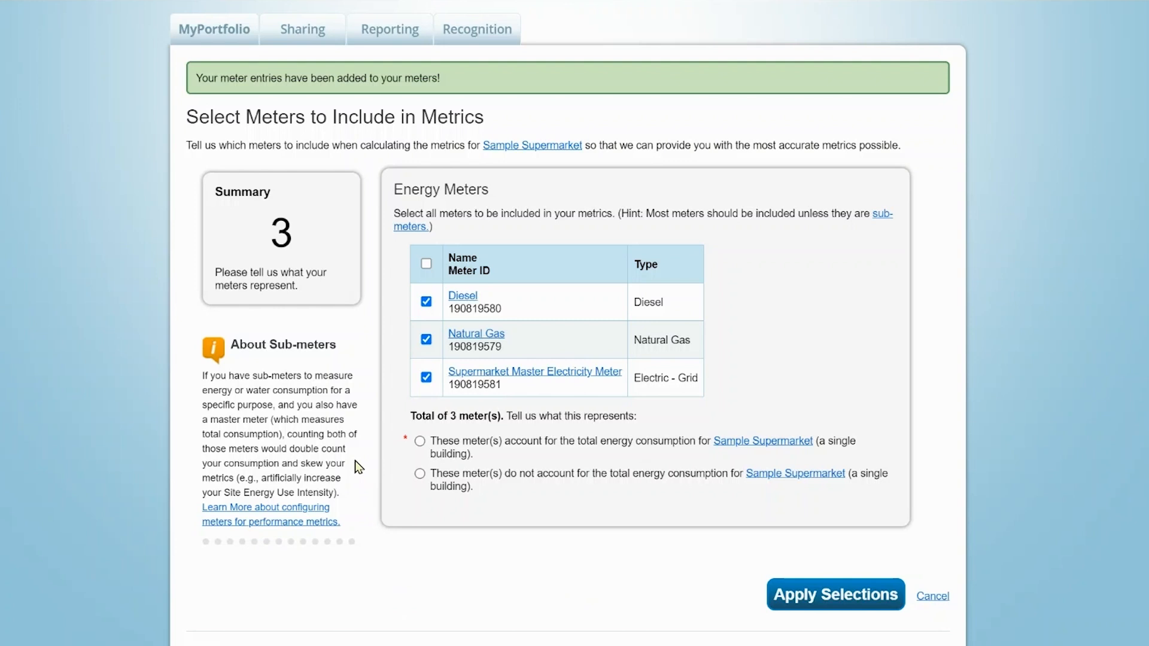
Mark all three meters as the building's total energy consumption and apply the selections.
click(426, 377)
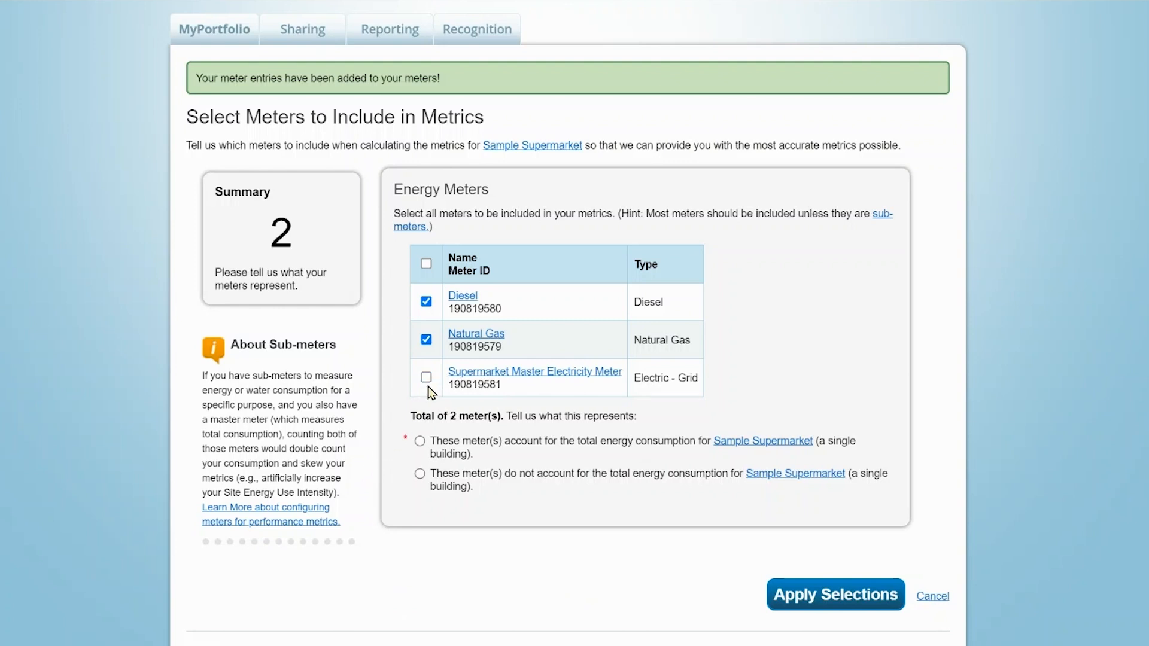
click(426, 377)
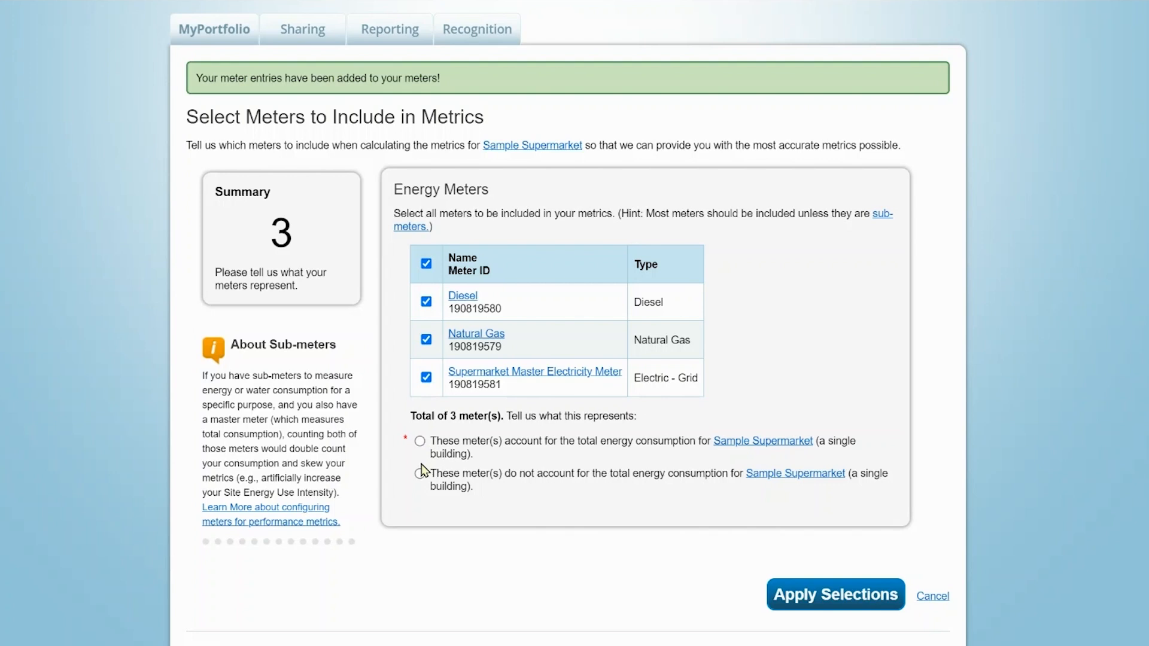
click(419, 440)
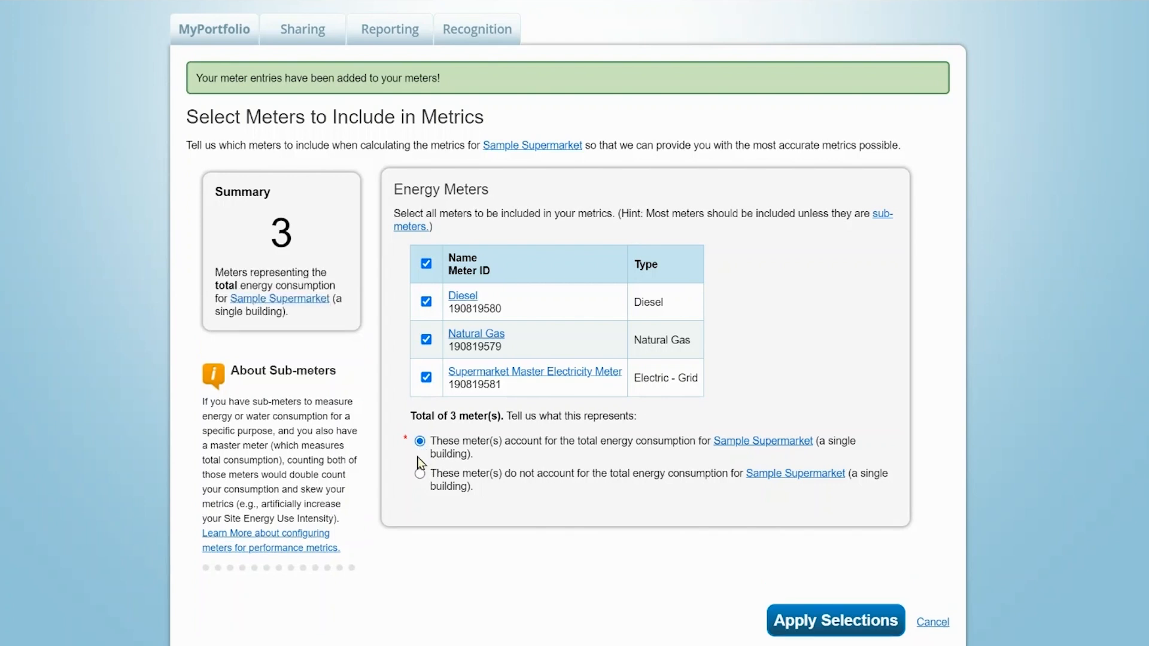
mouse_move(469, 618)
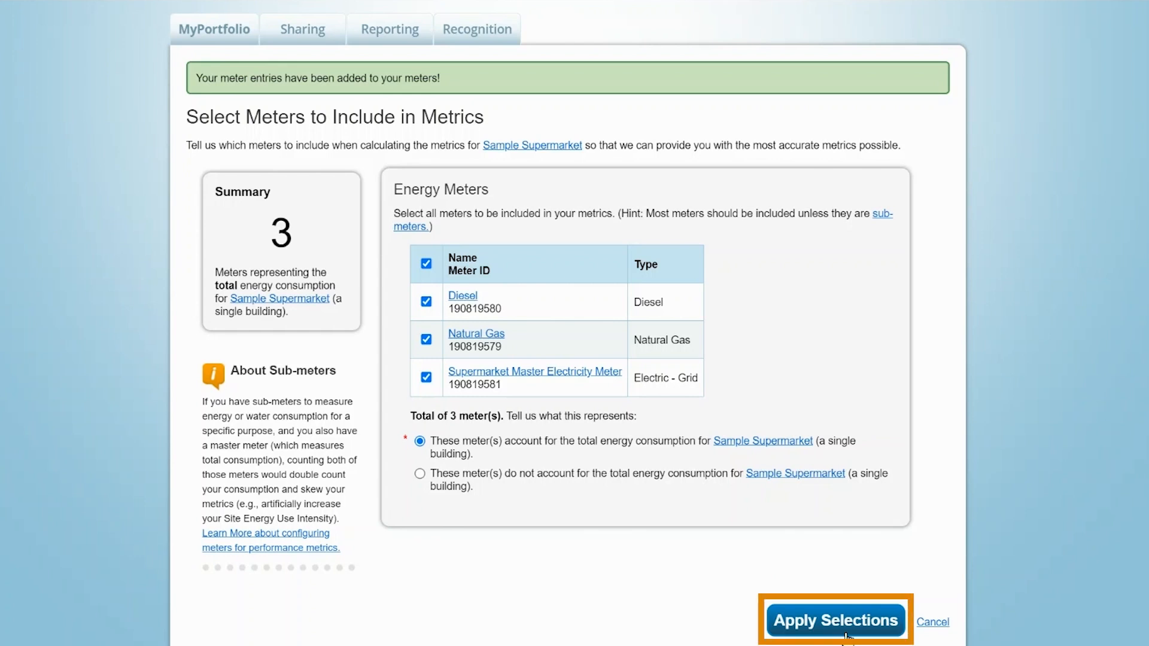
click(835, 636)
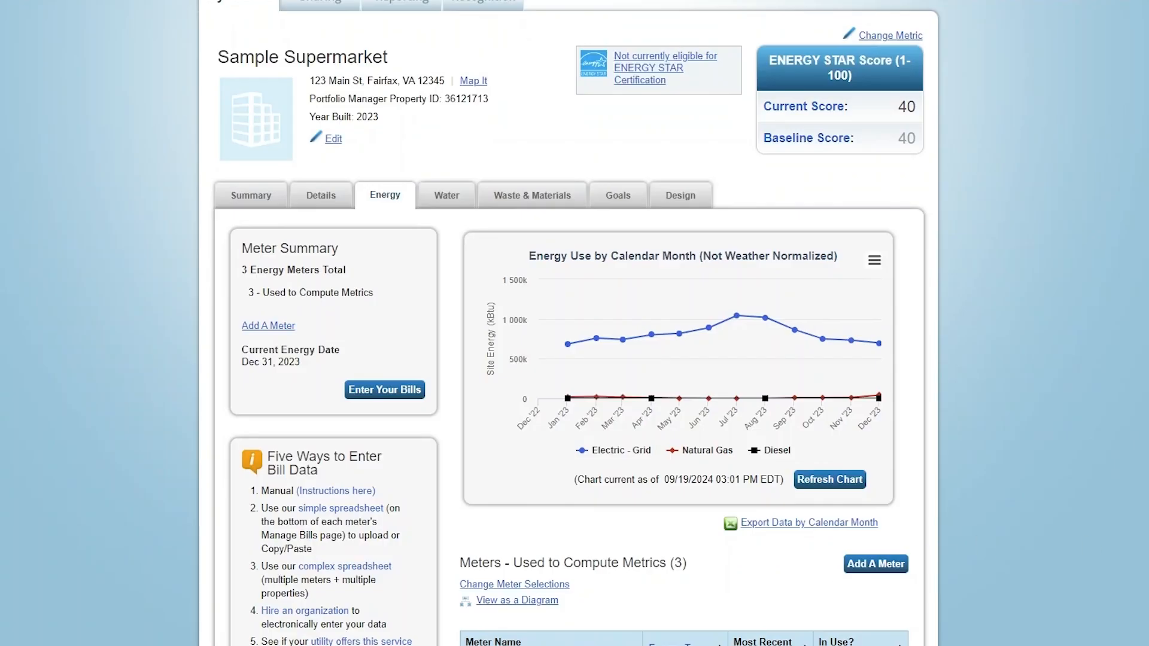
scroll(down, 3)
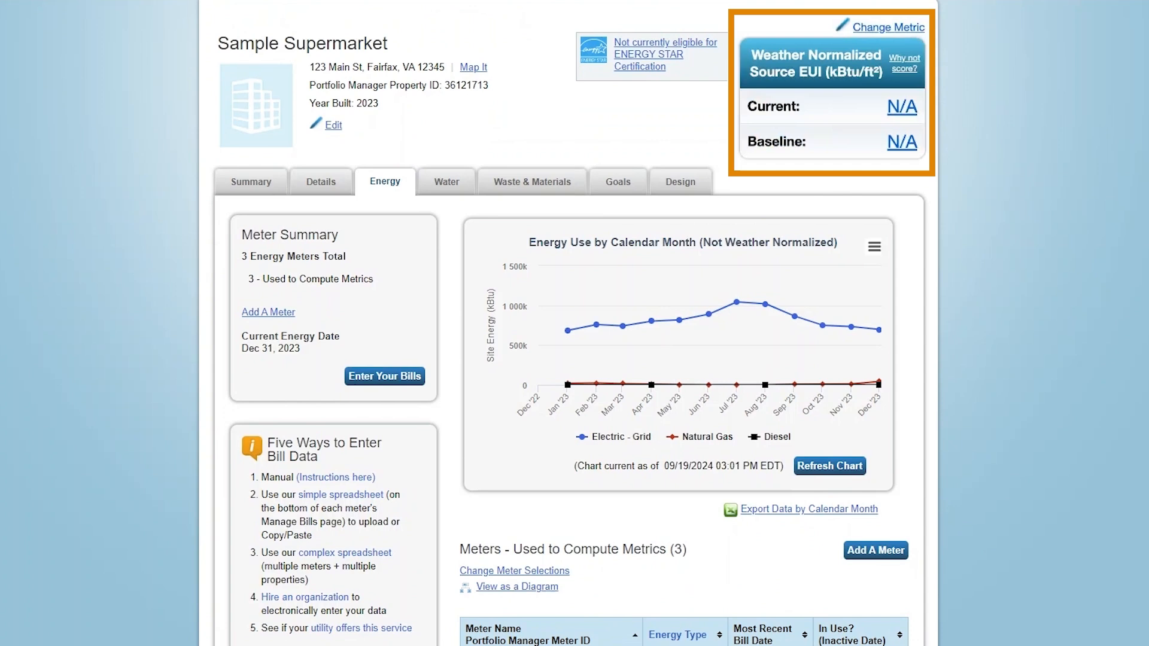
click(886, 28)
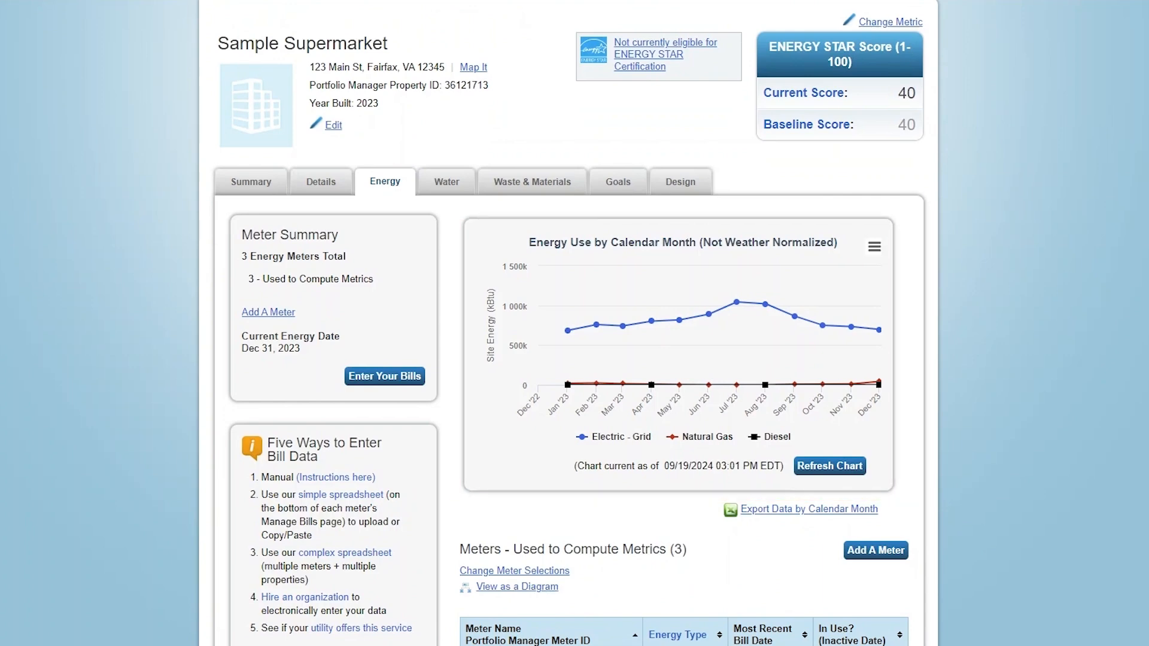
scroll(down, 3)
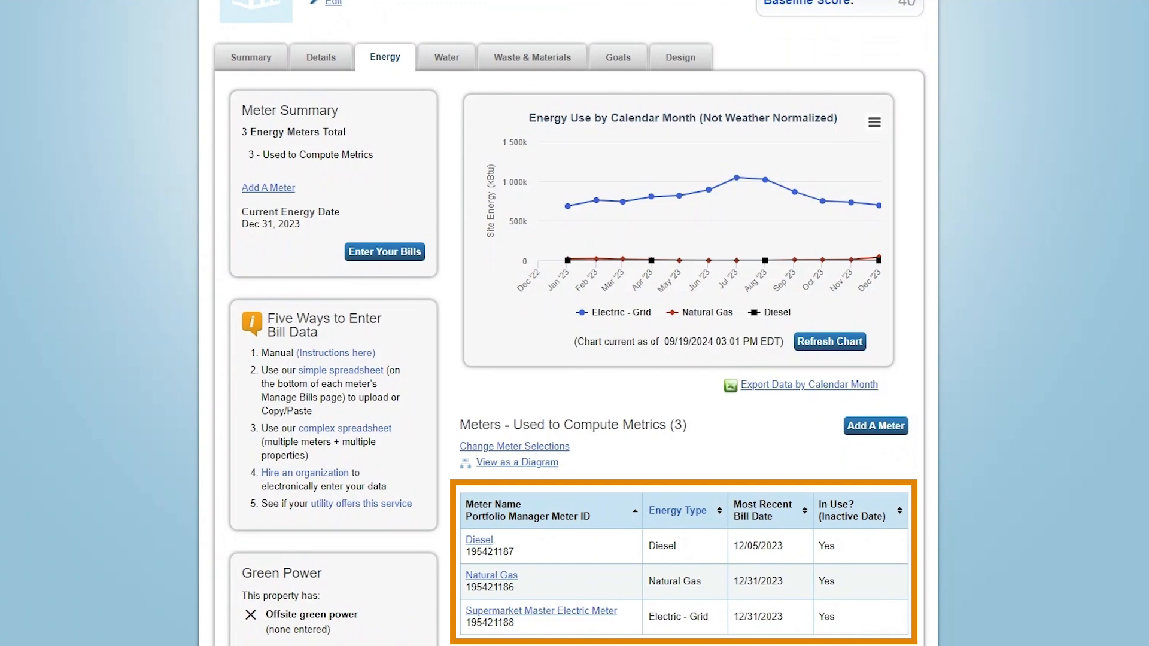